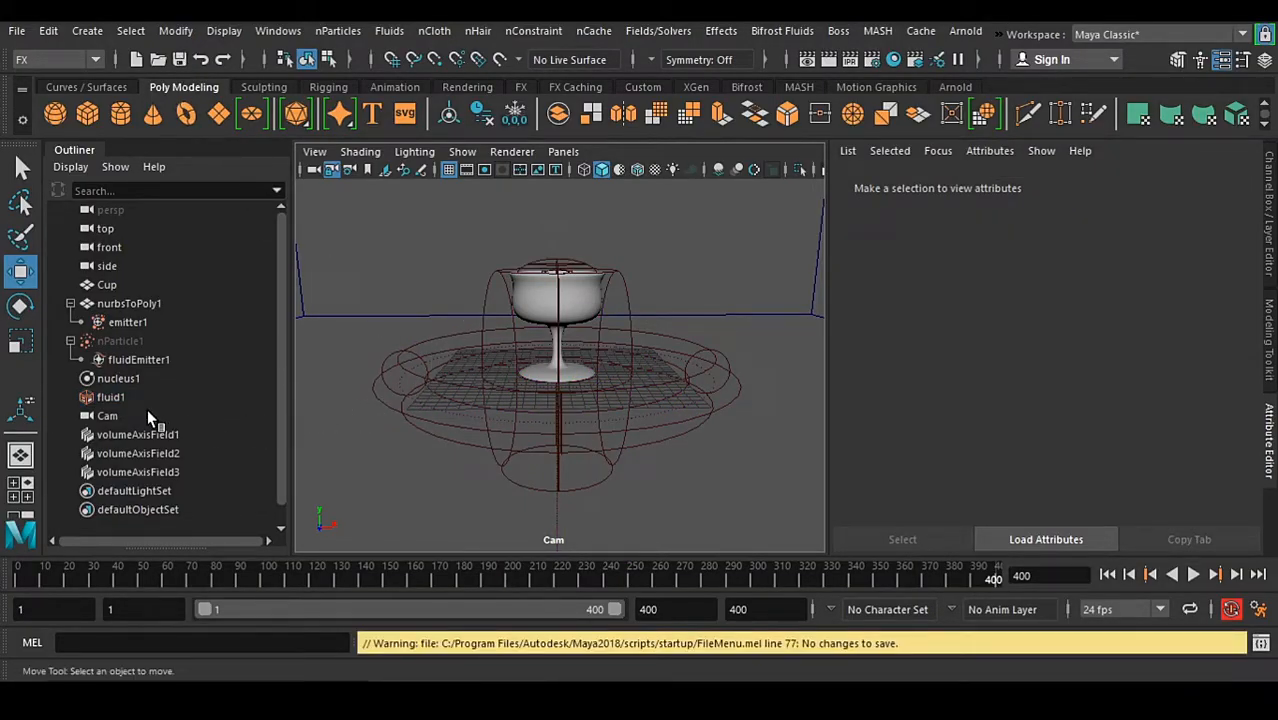
Select fluid1 in the Outliner and bring up the Create Fluid nCache options.
left_click(110, 396)
type("10")
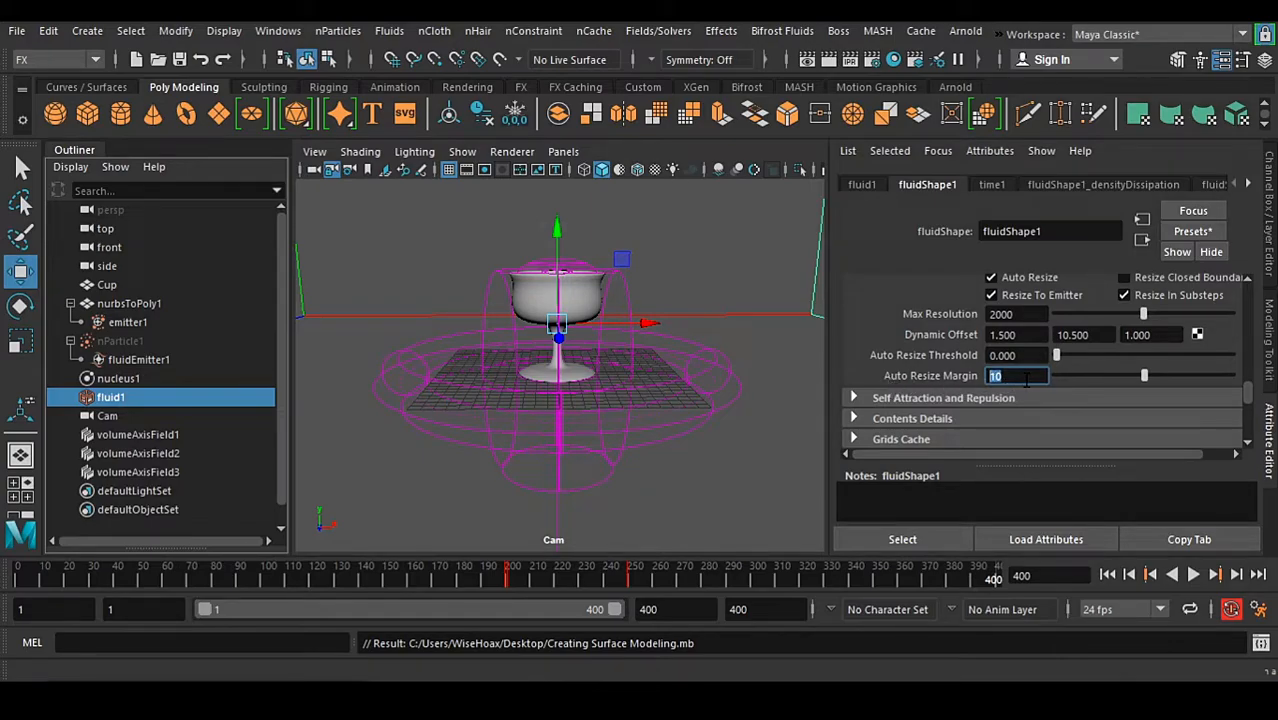
left_click(592, 30)
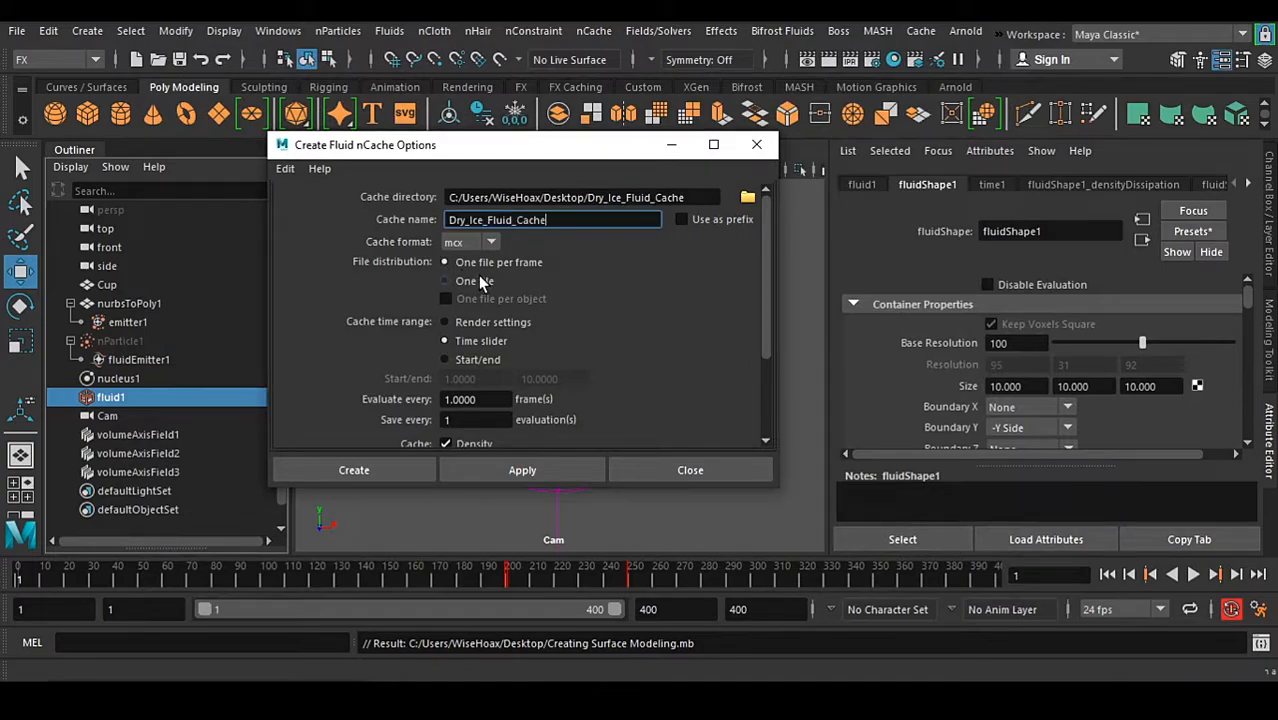
Turn off Temperature and Fuel caching, keeping Density, Velocity, Color, Texture coordinates and Falloff.
left_click(444, 280)
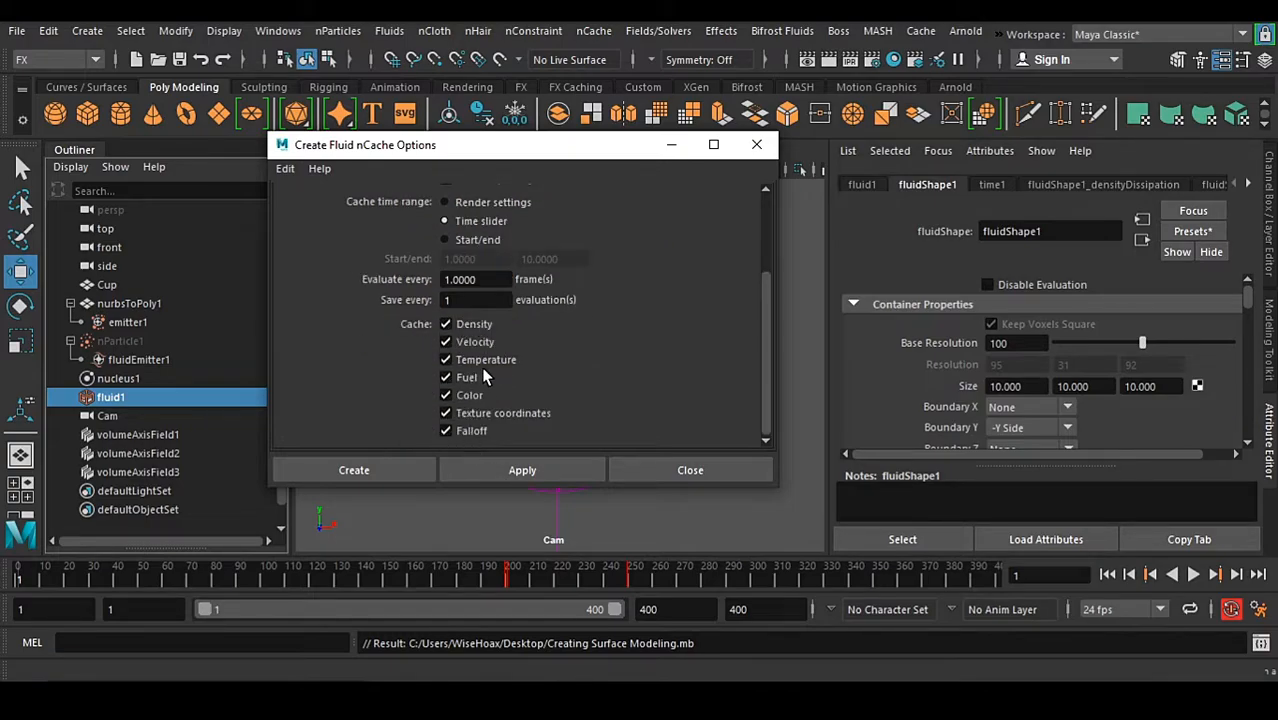
left_click(444, 360)
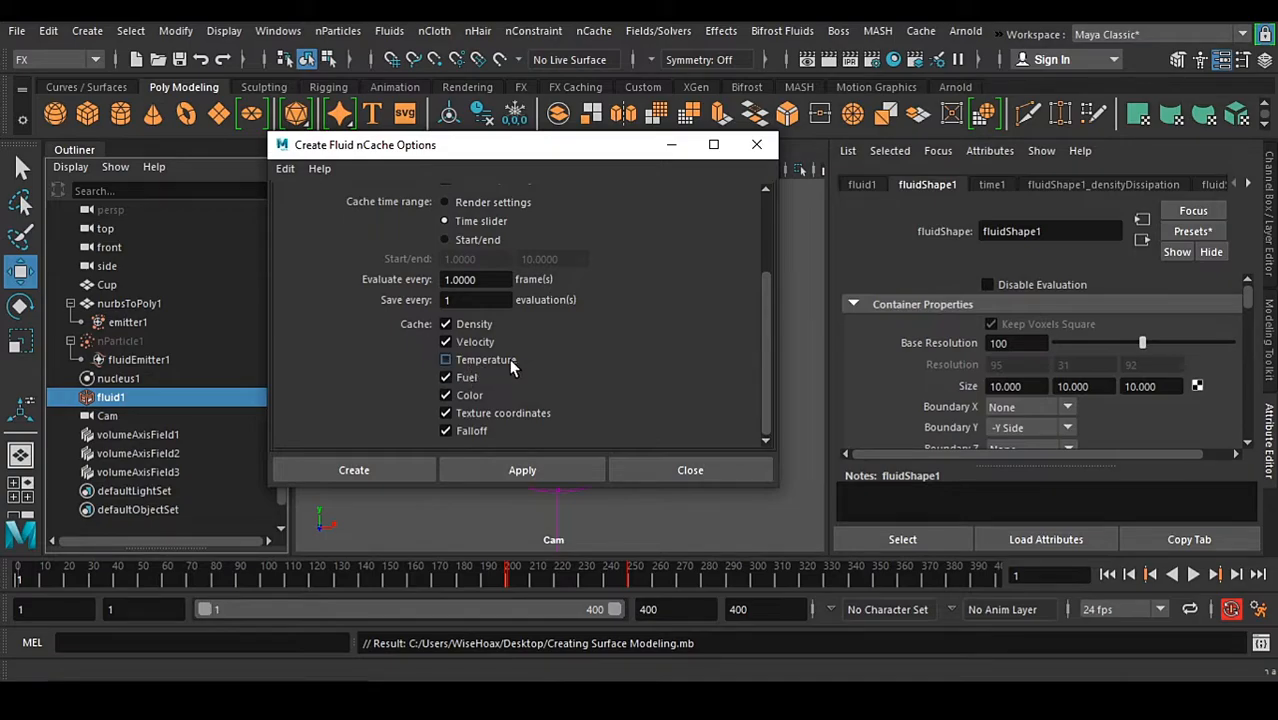
left_click(446, 360)
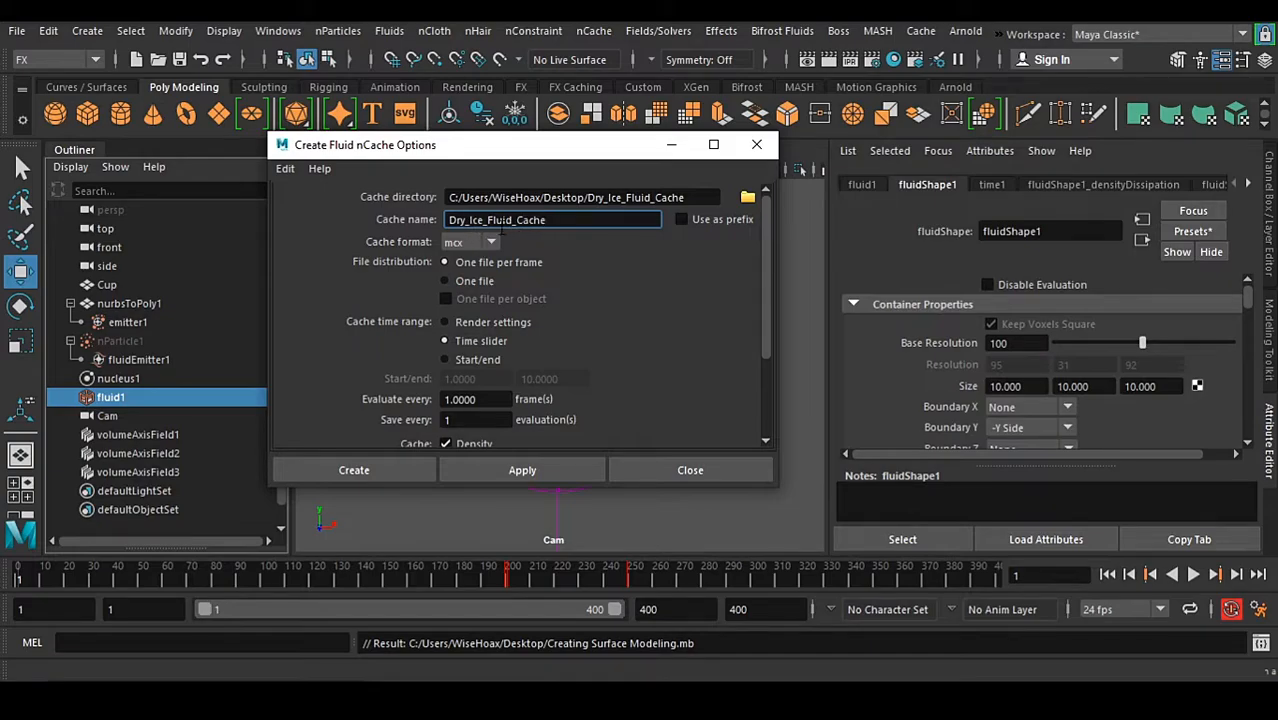
mouse_move(536, 296)
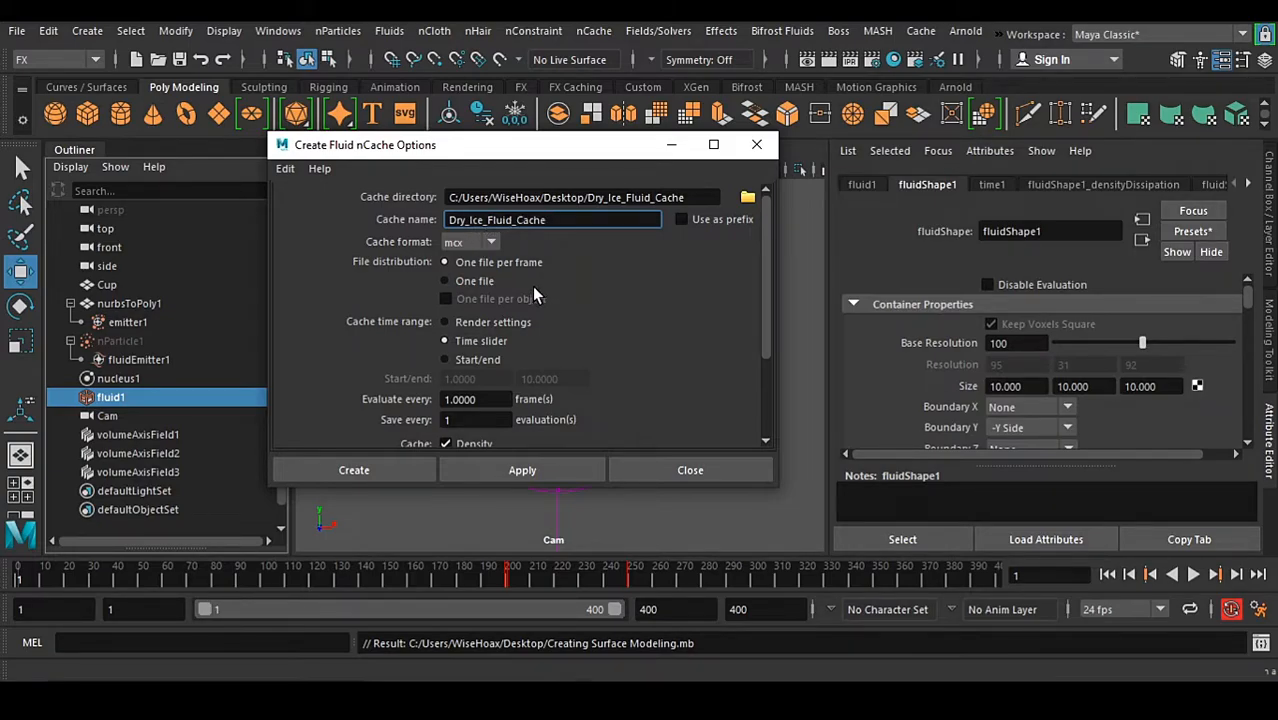
scroll("down", 3)
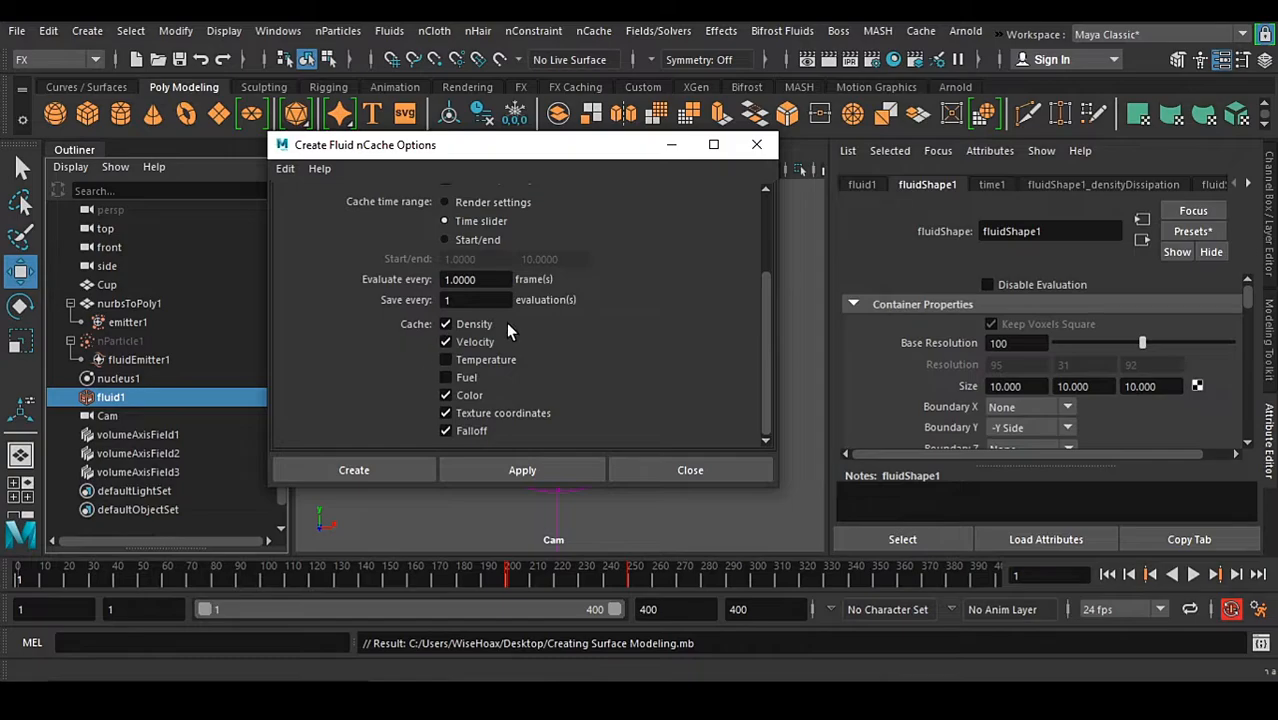